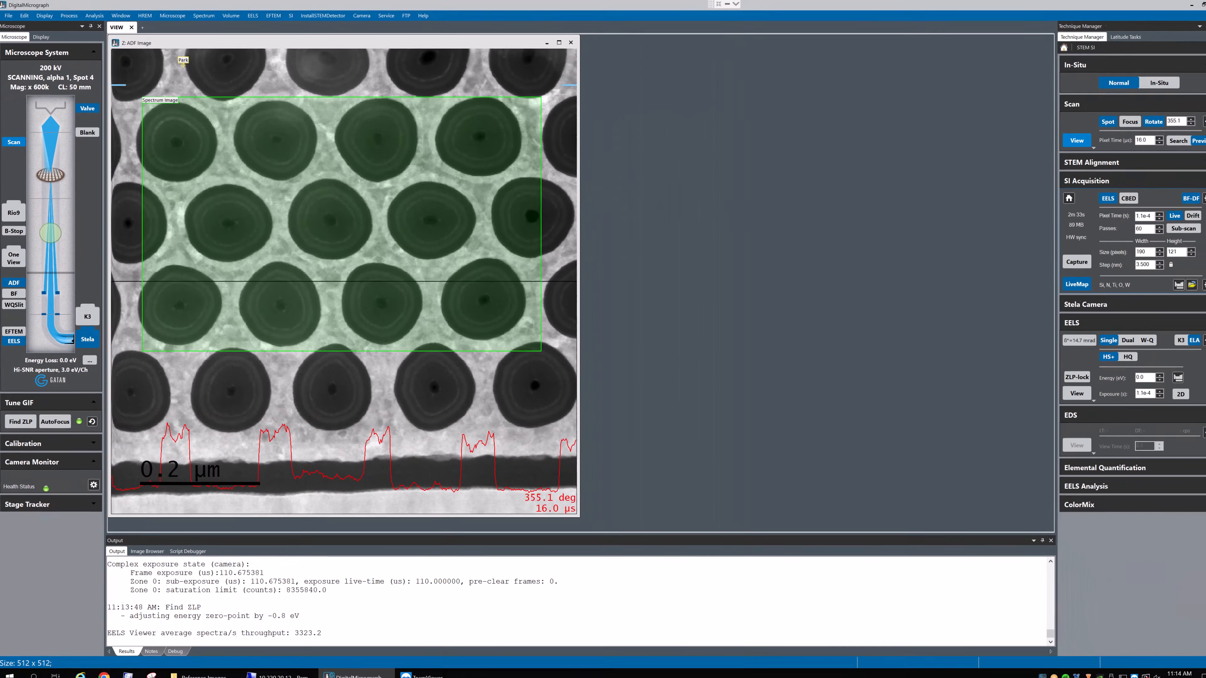
Enable continuous spatial drift correction on the survey ADF image and start spectrum image capture.
{"action": "left_click", "coordinate": [1192, 213]}
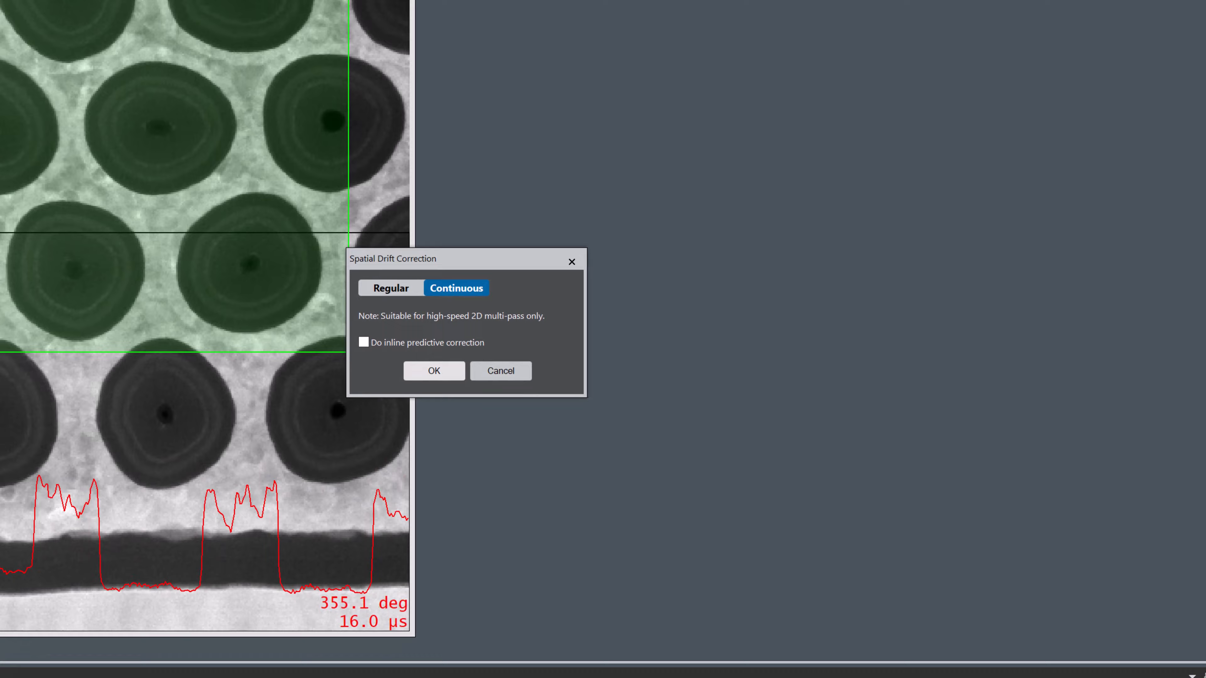
{"action": "left_click", "coordinate": [432, 371]}
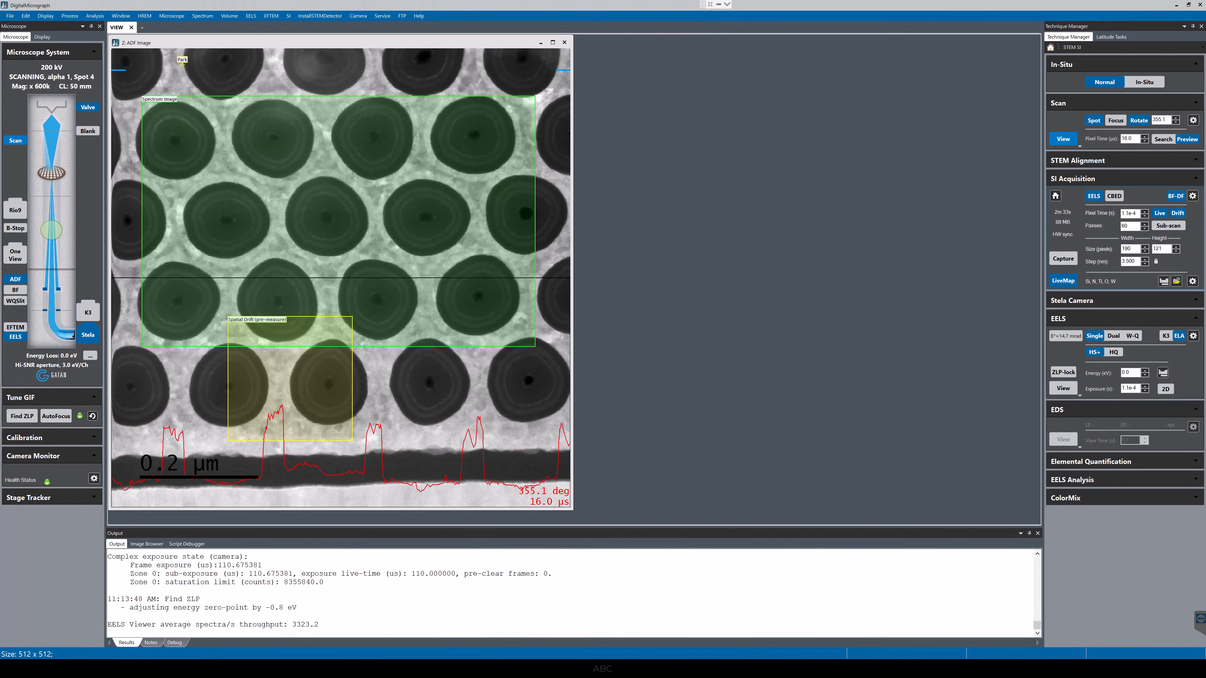
{"action": "left_click", "coordinate": [1062, 258]}
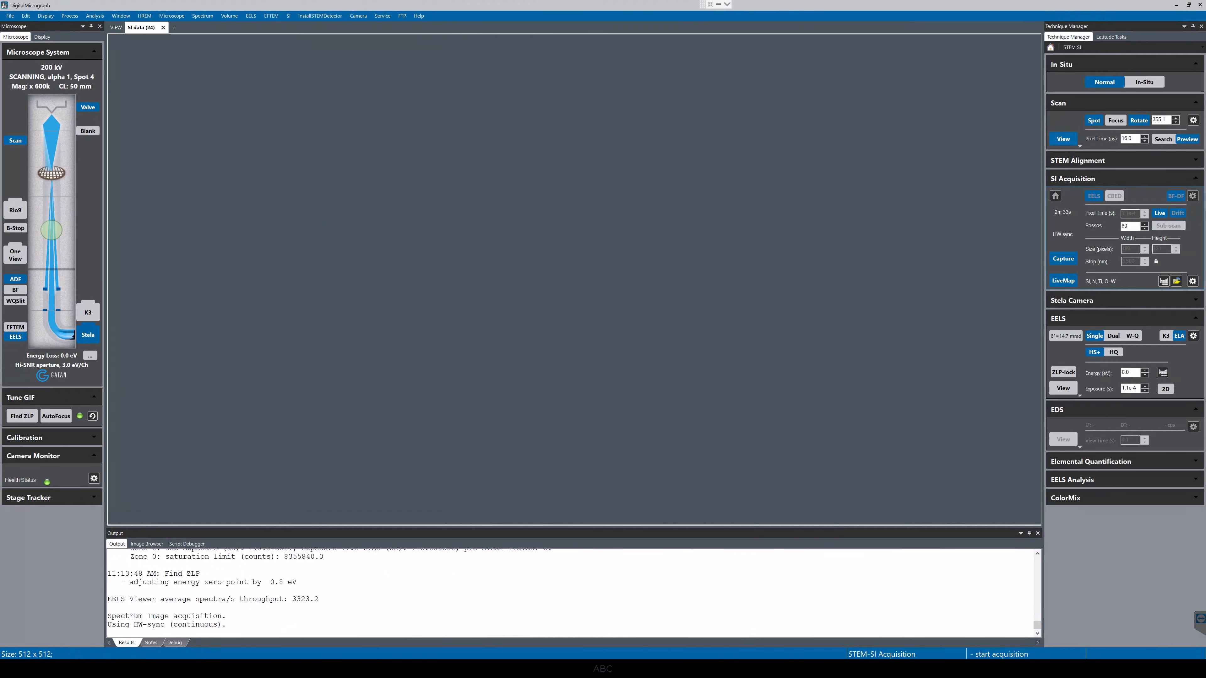
Let the SI acquisition run while drift pre-measurement and live N and W maps update.
{"action": "left_click", "coordinate": [1063, 258]}
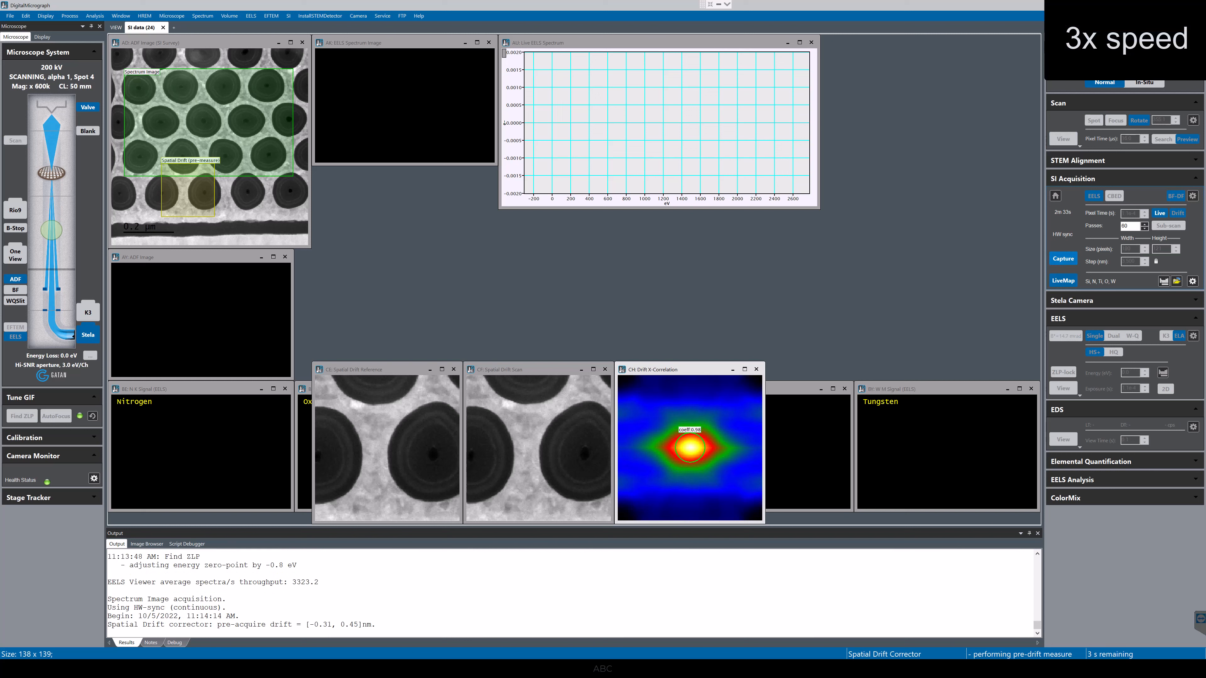